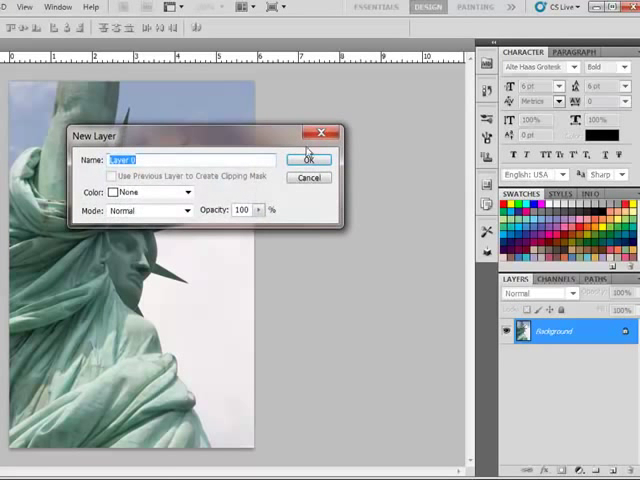
Confirm the New Layer dialog to convert the Background into Layer 0
click(309, 159)
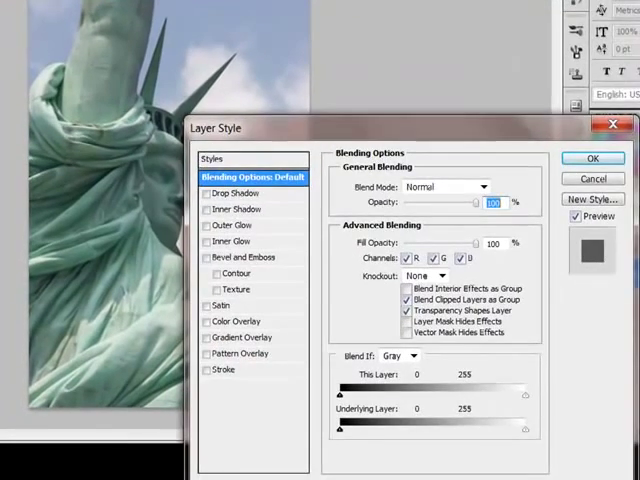
mouse_move(492, 343)
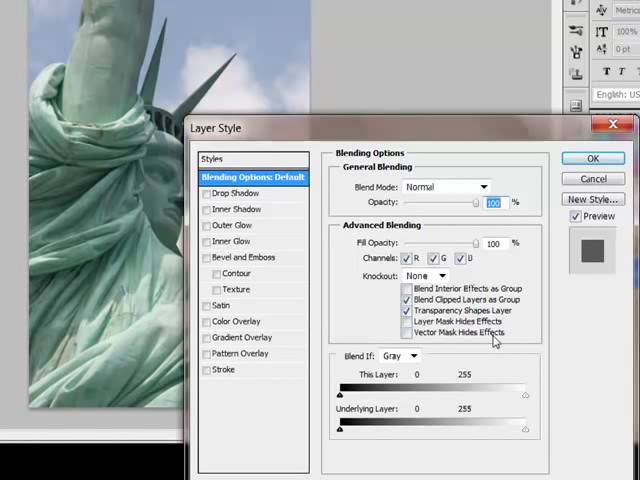
Enable Bevel and Emboss on Layer 0 and raise the bevel size to about 5 px
click(205, 258)
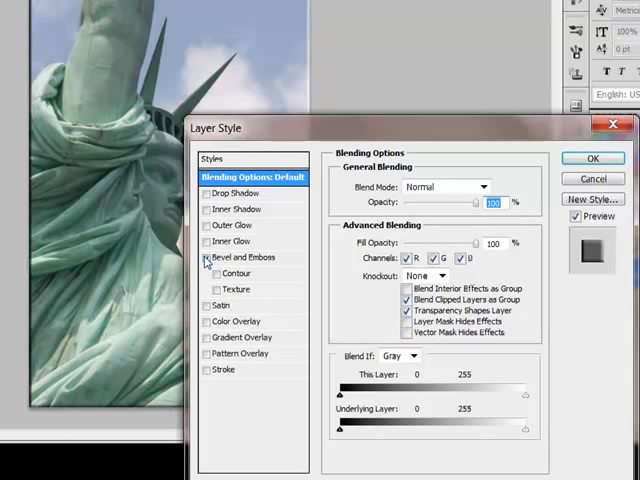
click(206, 257)
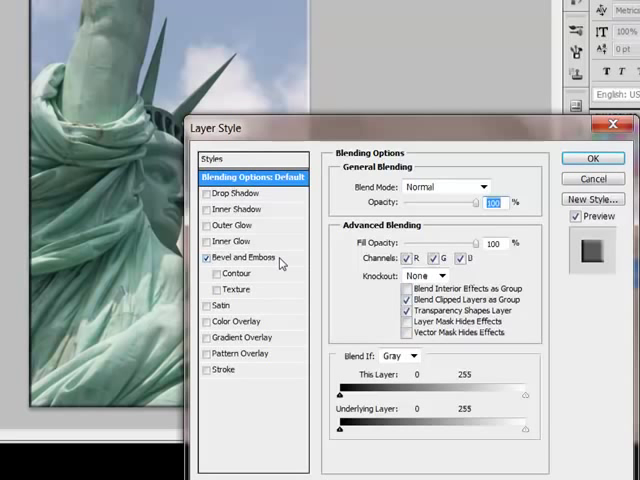
click(237, 257)
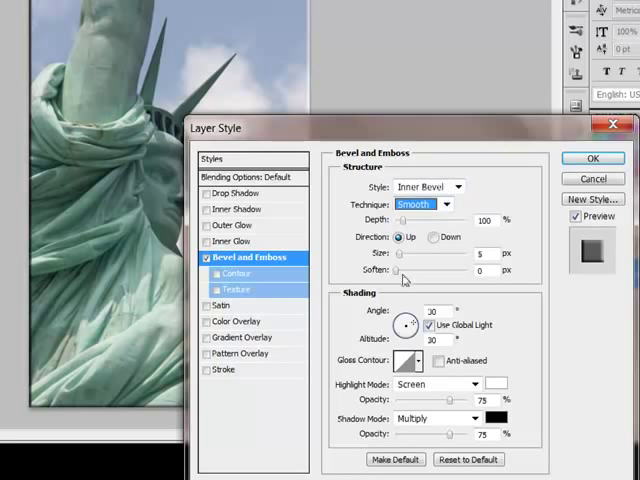
drag(393, 271, 410, 271)
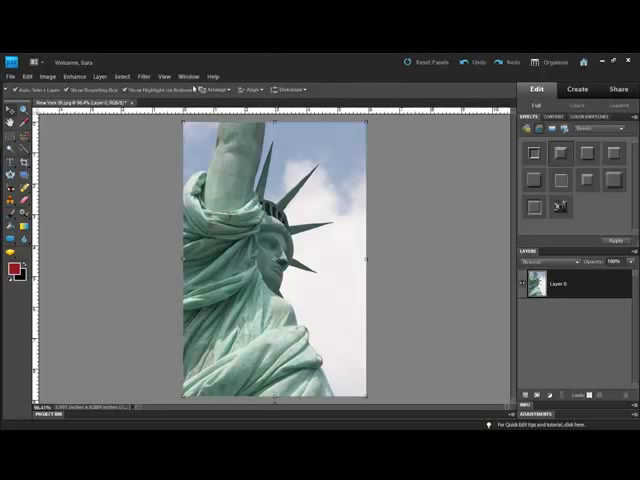
Show the Bevels category in the Effects panel's Layer Styles
click(189, 75)
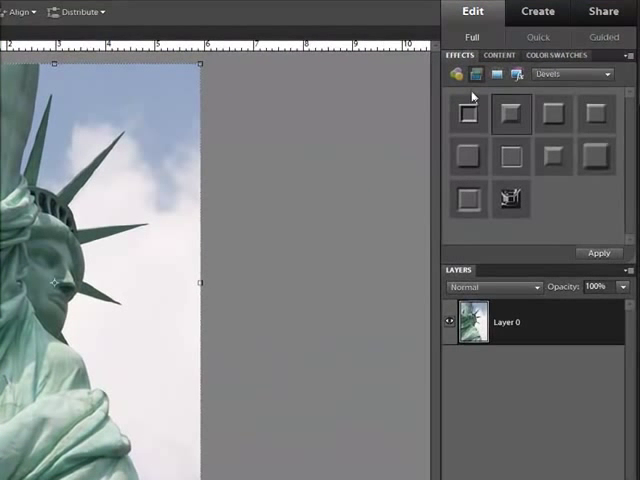
mouse_move(473, 78)
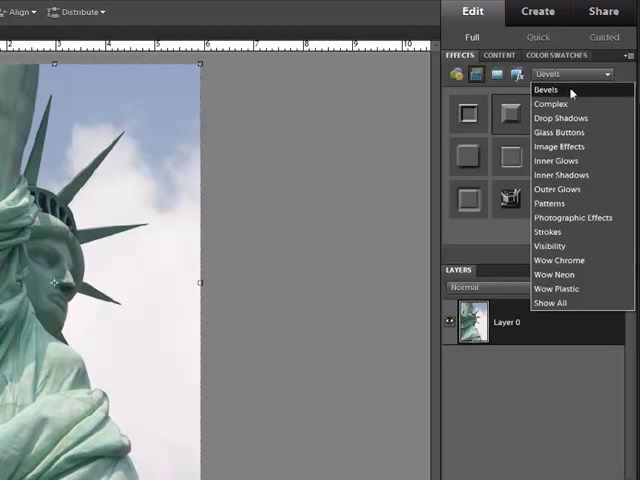
click(544, 89)
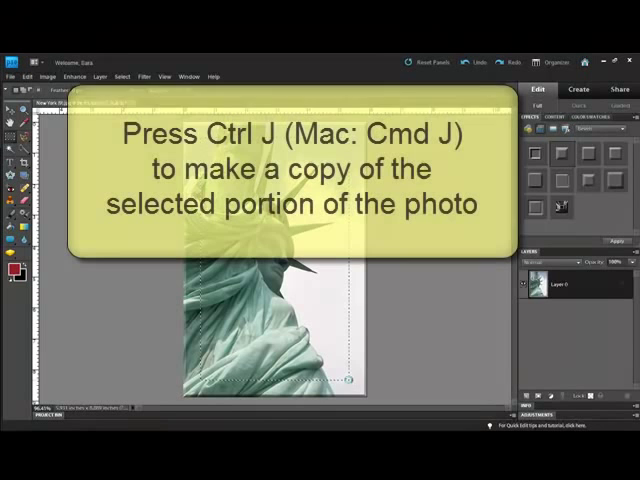
Duplicate the rectangular selection onto Layer 1 with Ctrl+J
key(ctrl+j)
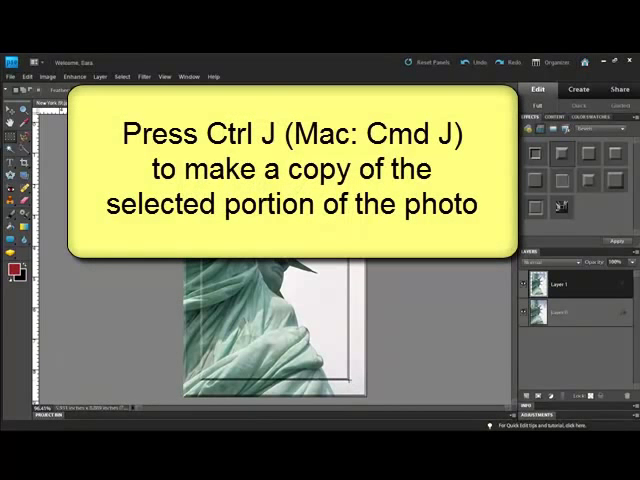
key(ctrl+j)
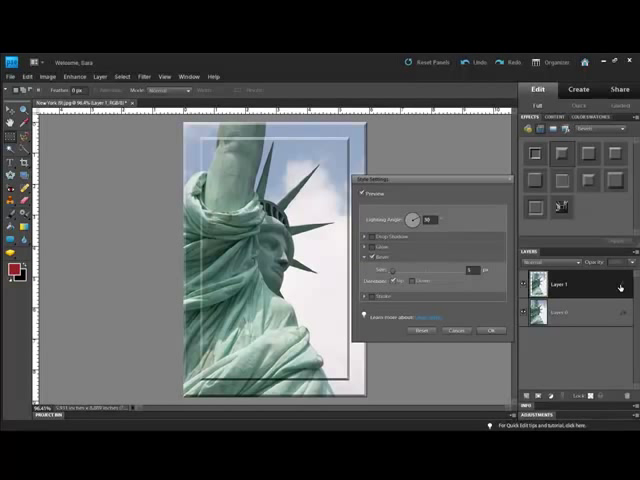
Confirm the bevel style settings on the copied Layer 1
click(491, 330)
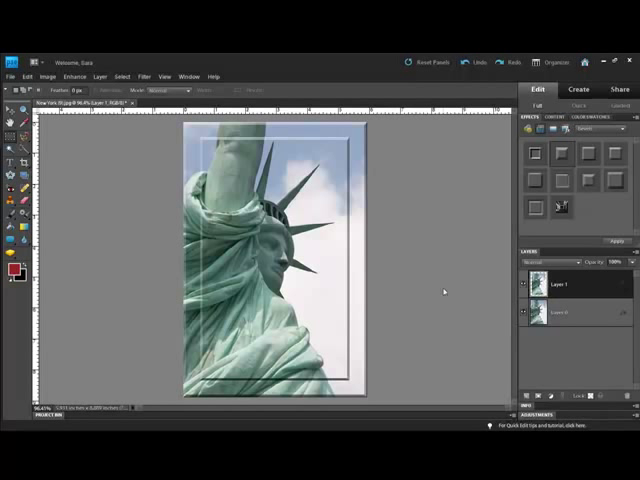